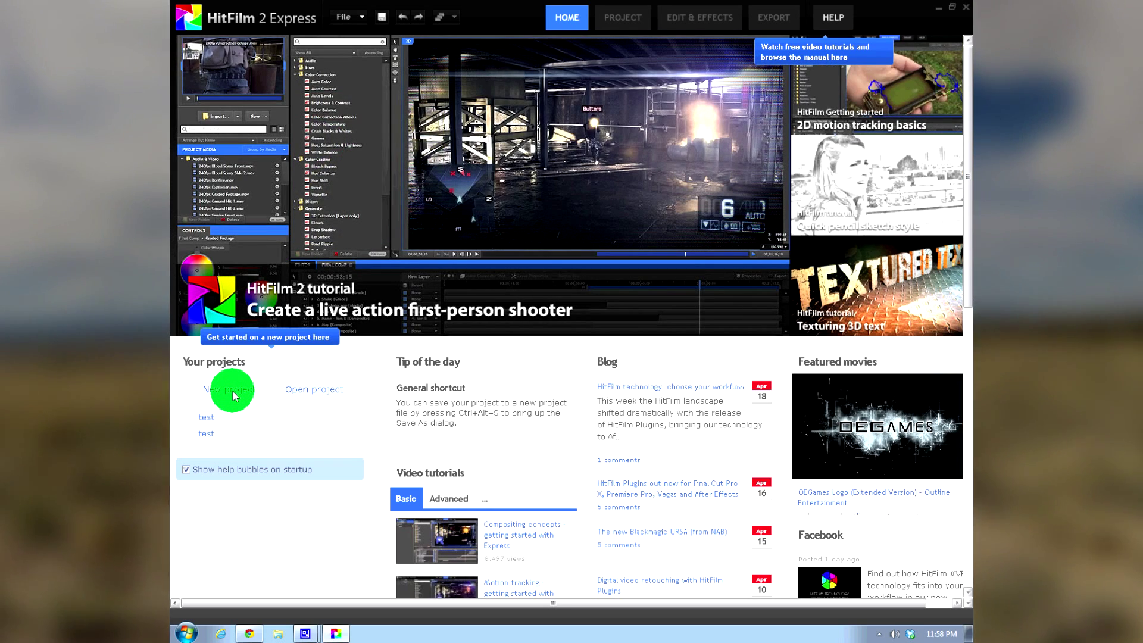
mouse_move(278, 394)
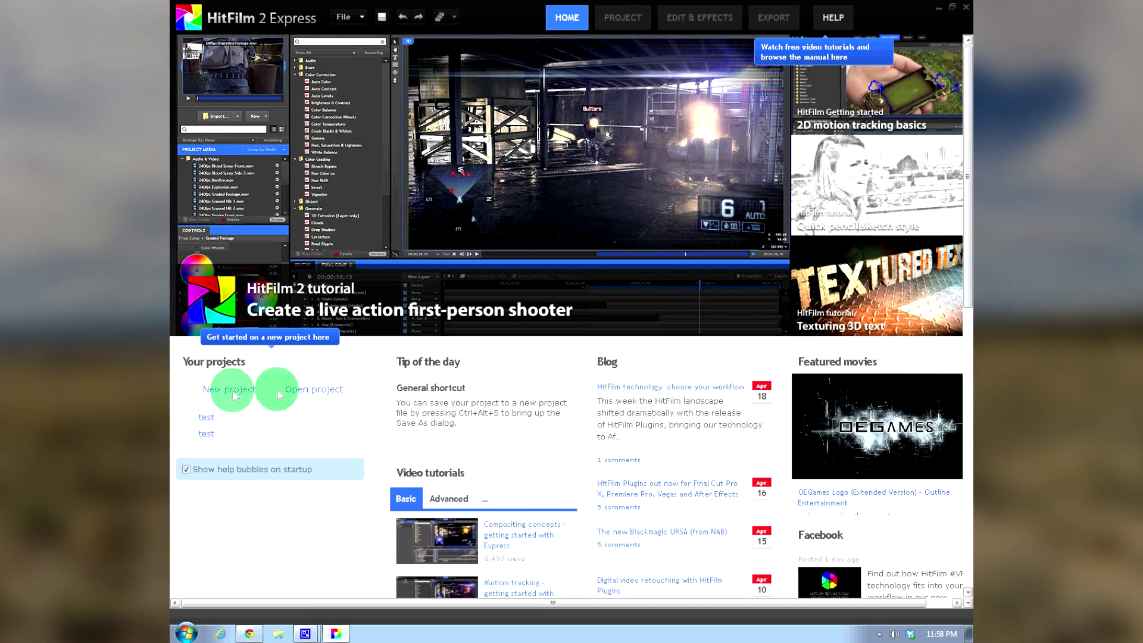
- Create a new project from the 1080p 29.97 template and enter the editor
left_click(229, 388)
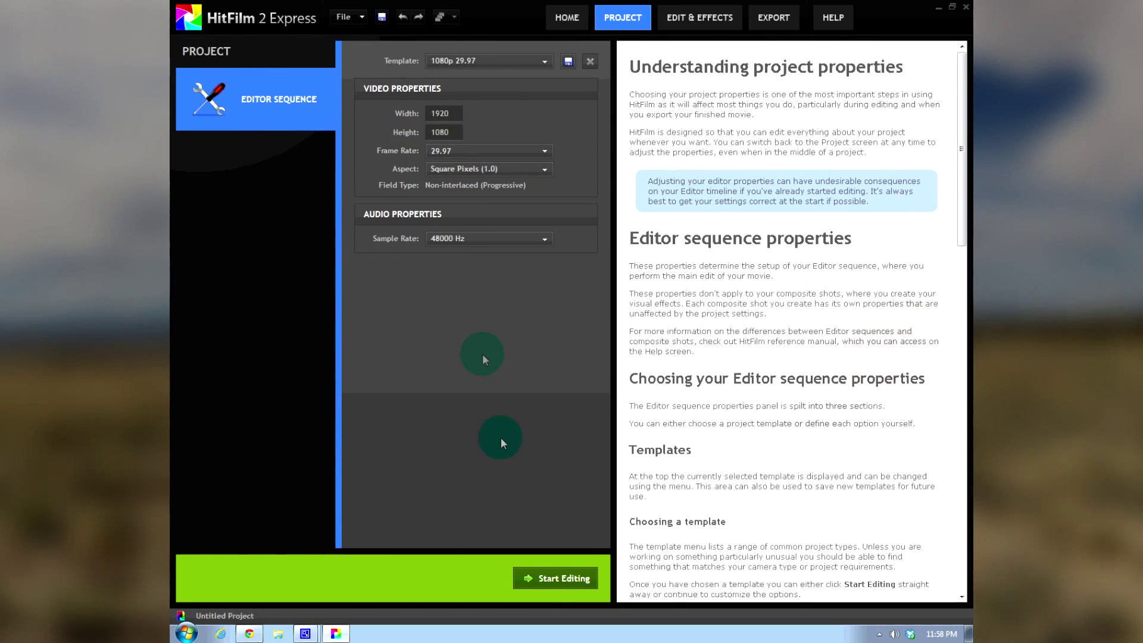
mouse_move(517, 497)
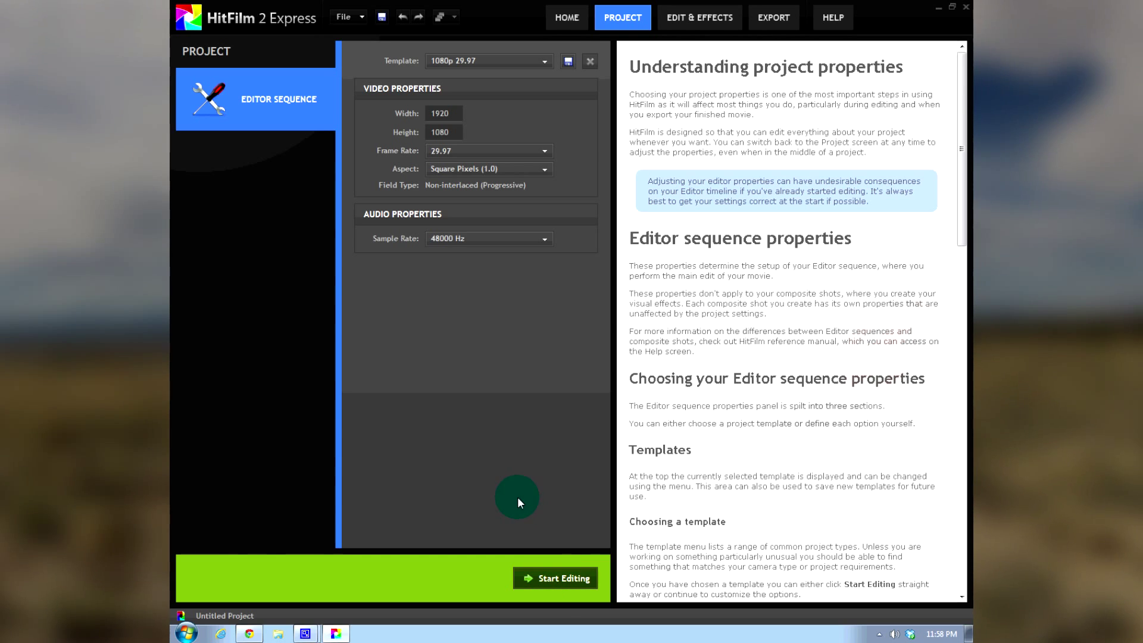
left_click(562, 578)
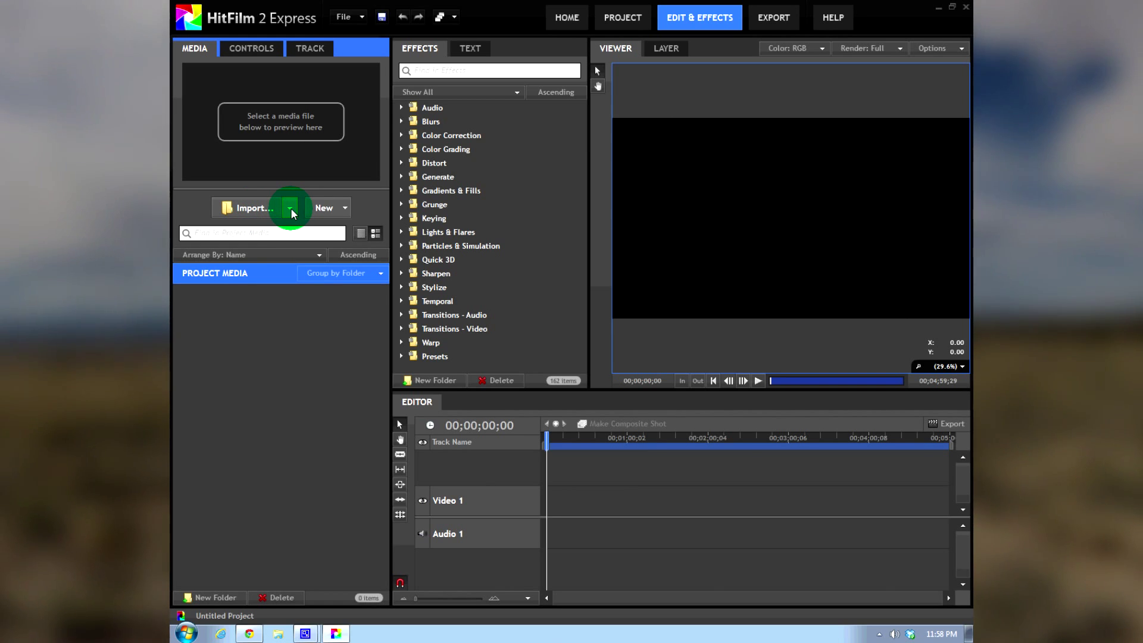
- Start an Image Sequence import from the Import menu
left_click(289, 207)
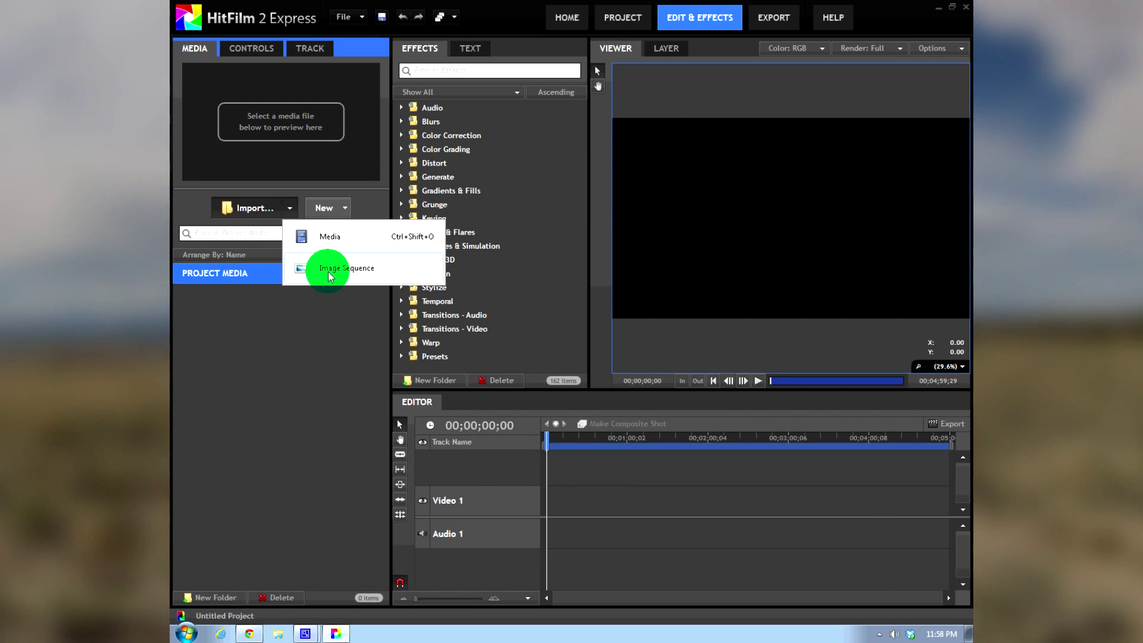
left_click(345, 268)
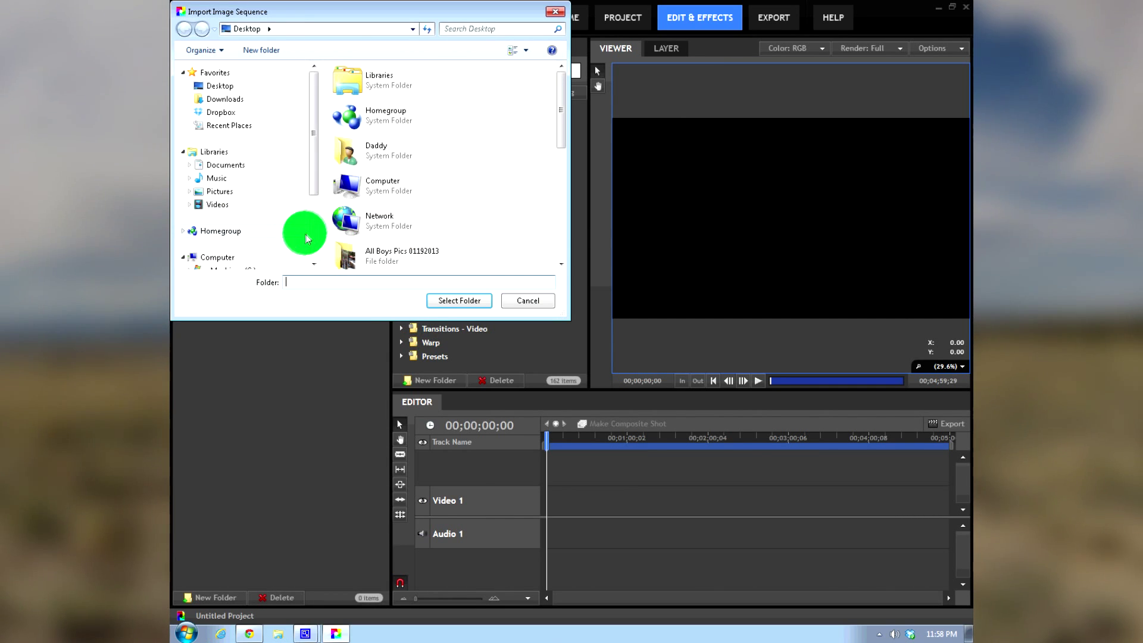
- Browse to E:\DCIM and confirm 102GOPRO as the sequence folder
left_click(252, 185)
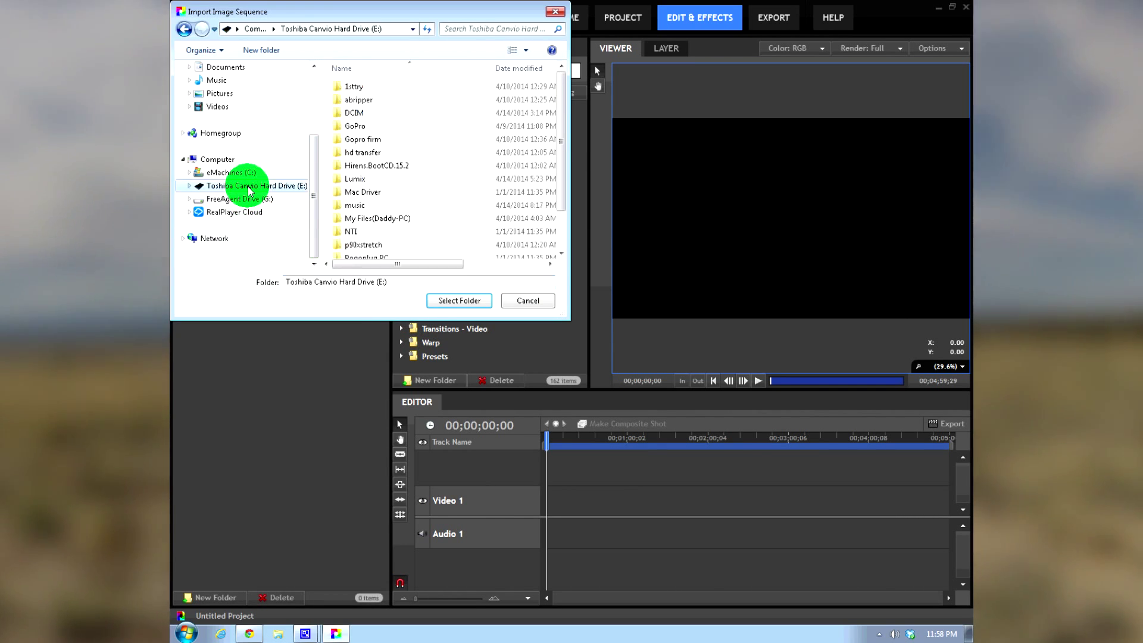
left_click(353, 112)
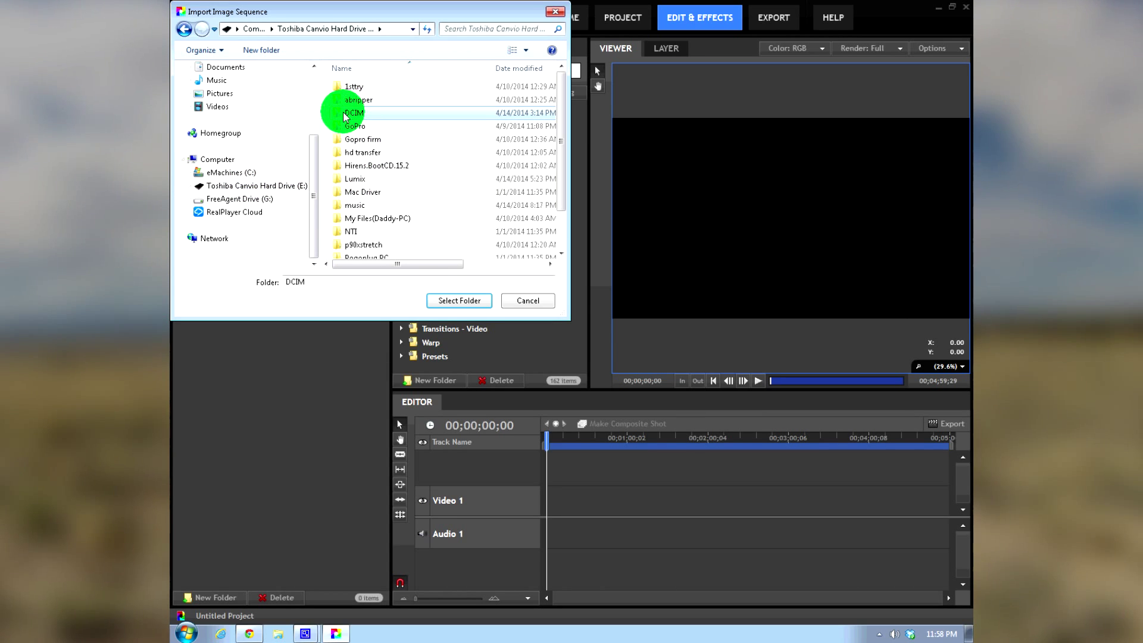
double_click(353, 112)
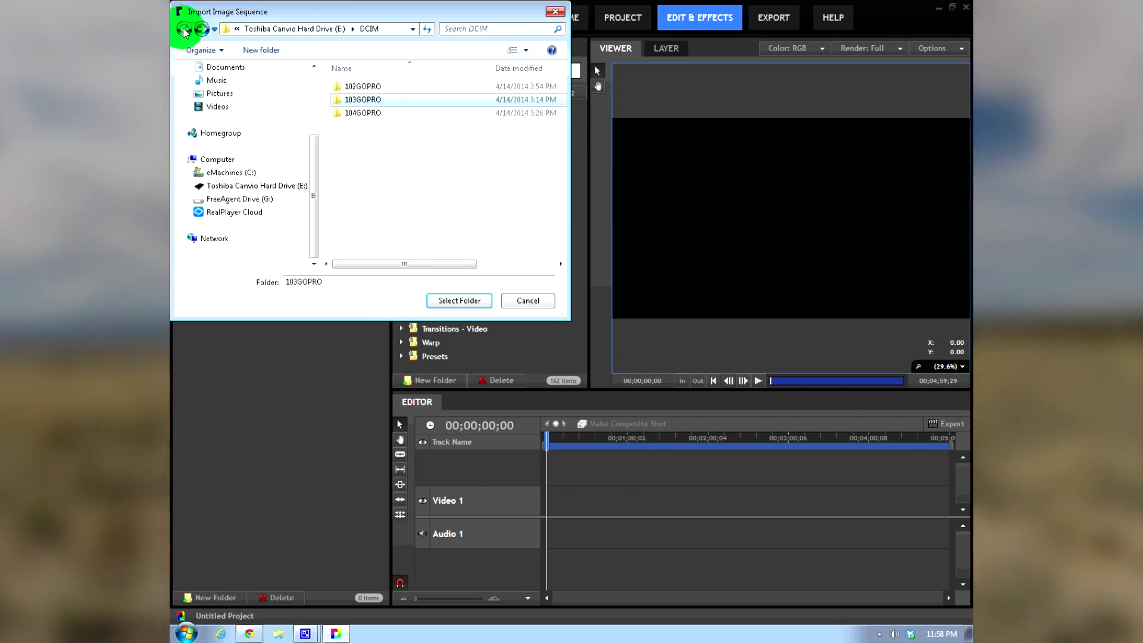
left_click(362, 86)
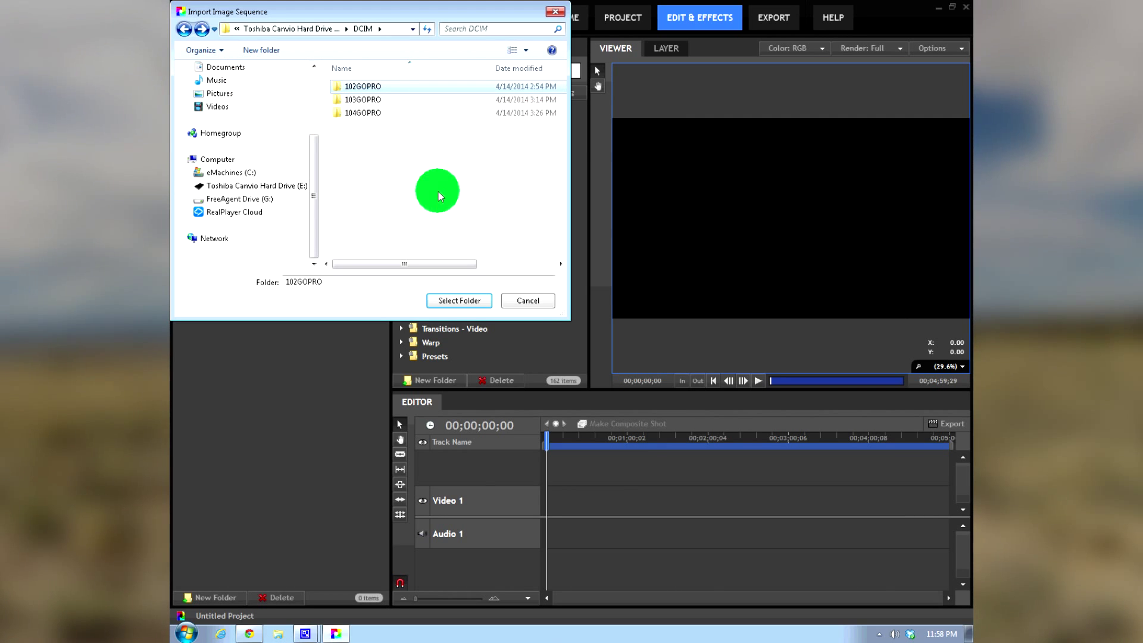
left_click(527, 300)
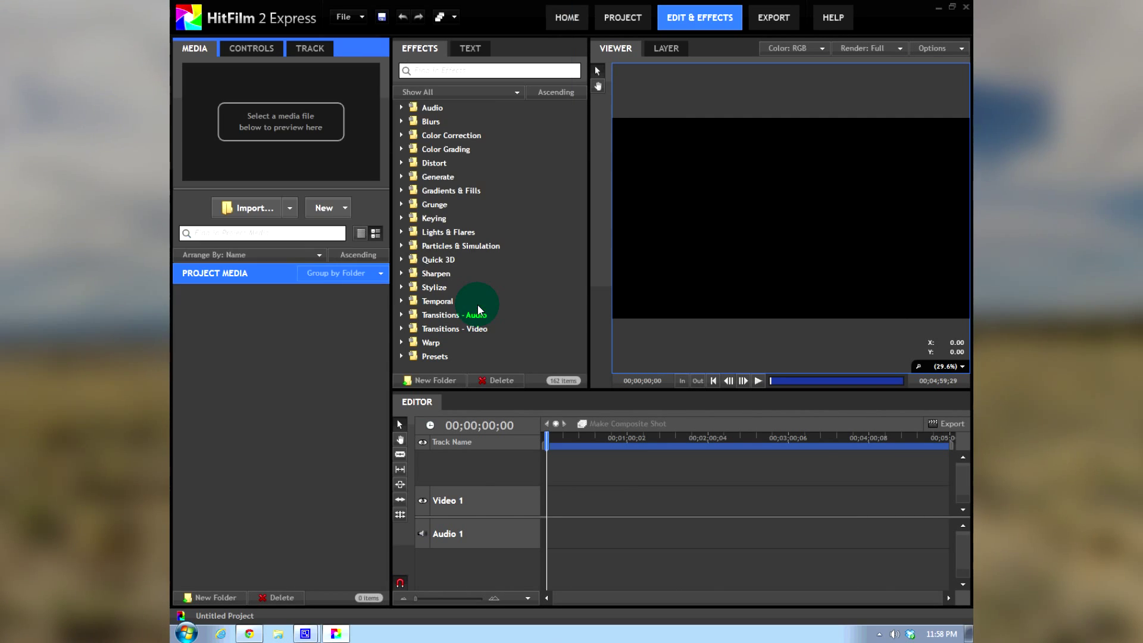
mouse_move(505, 310)
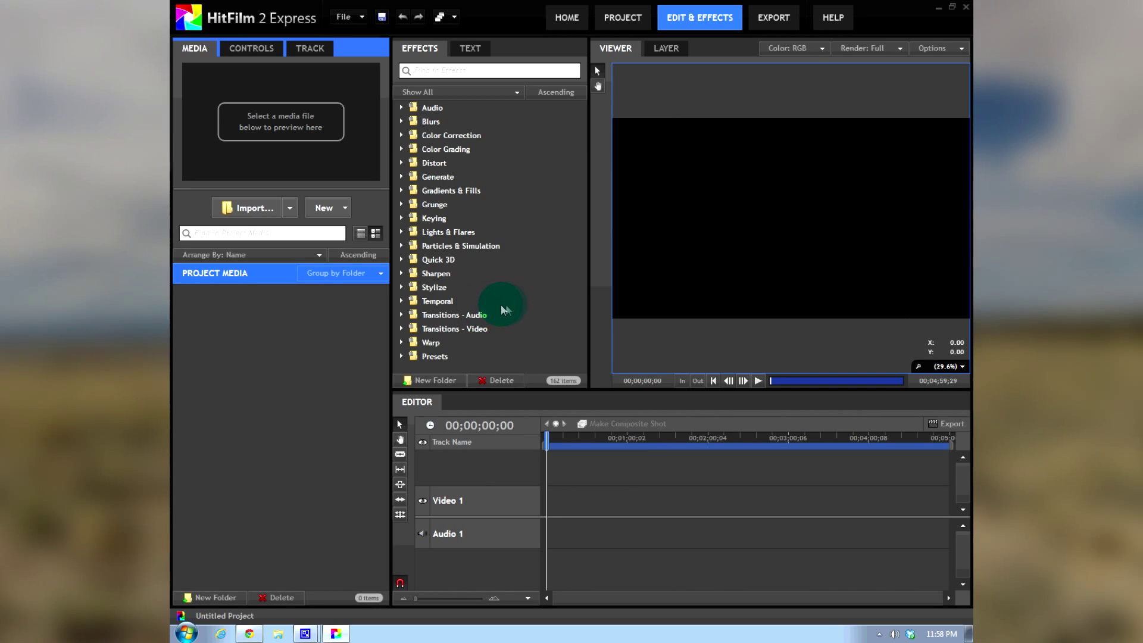
mouse_move(507, 305)
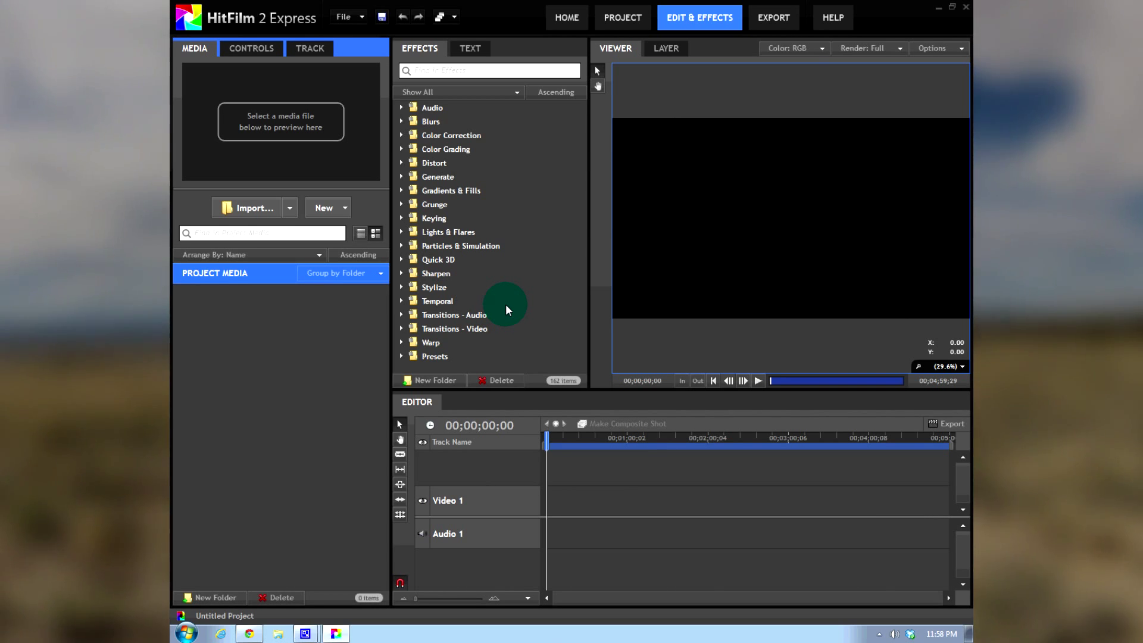
mouse_move(314, 331)
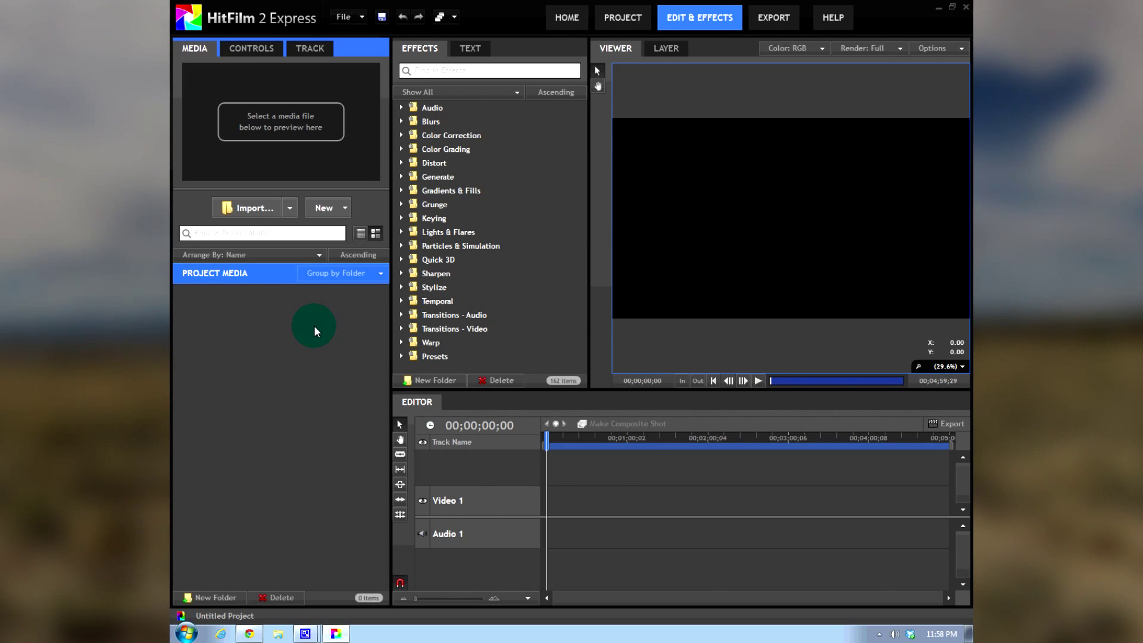
mouse_move(273, 411)
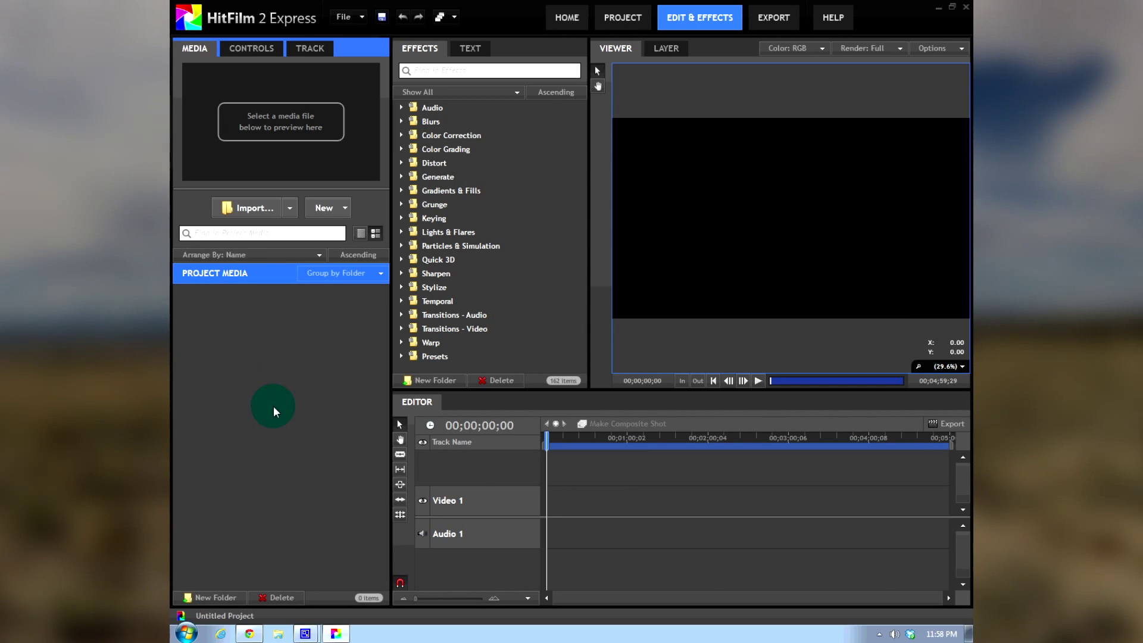
mouse_move(300, 401)
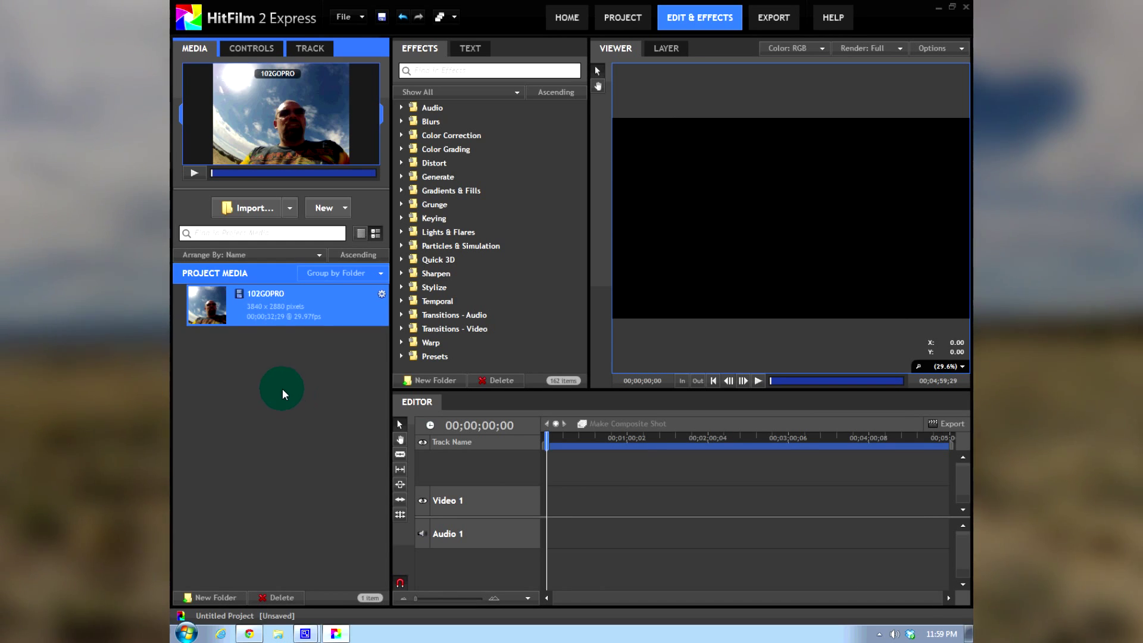
mouse_move(298, 404)
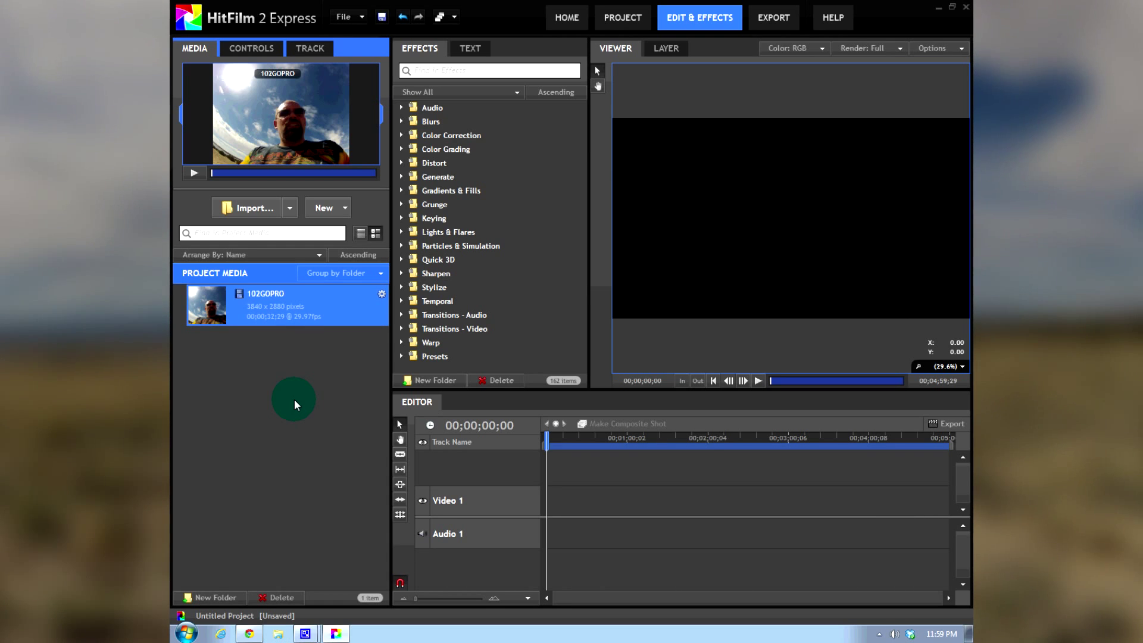
mouse_move(508, 455)
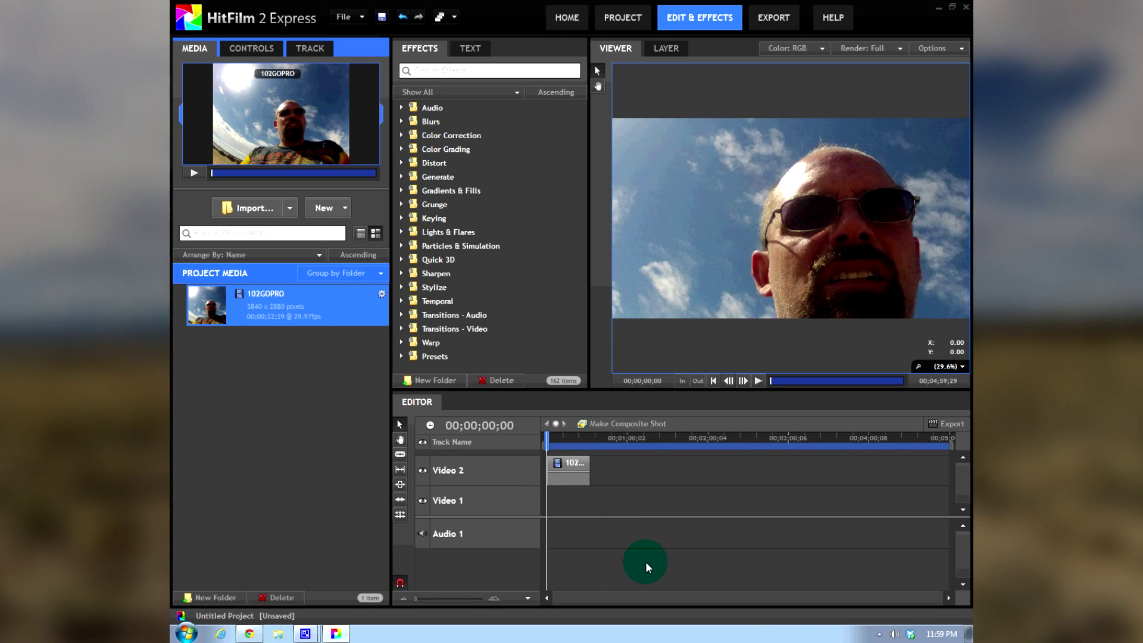
- Play back the timeline to watch the cloud time-lapse, then move on to export
left_click(757, 381)
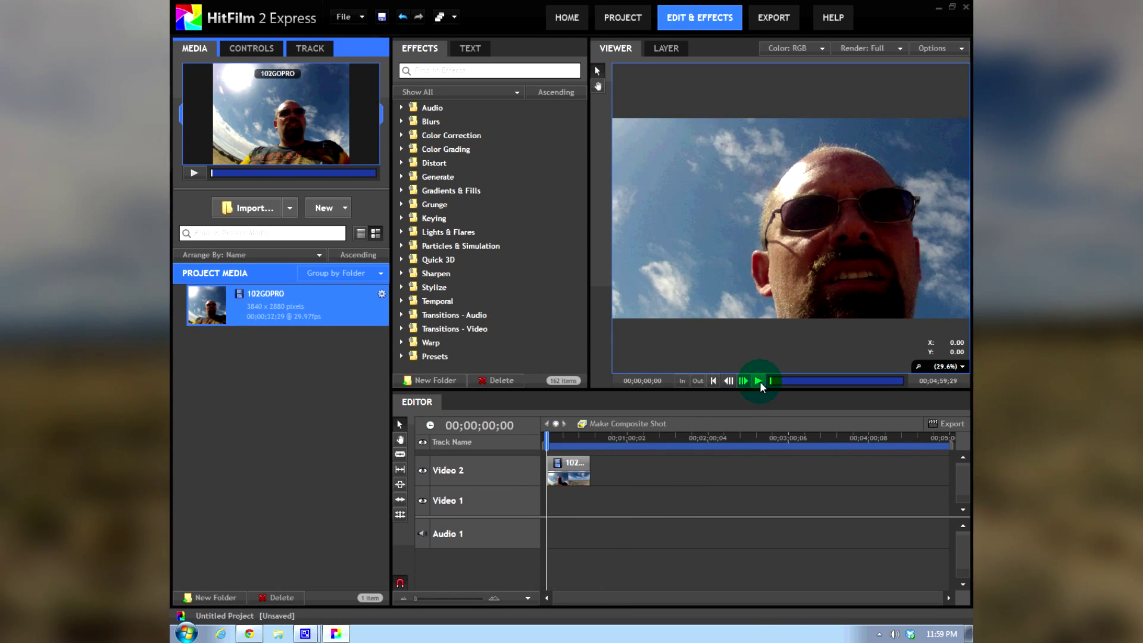
left_click(759, 381)
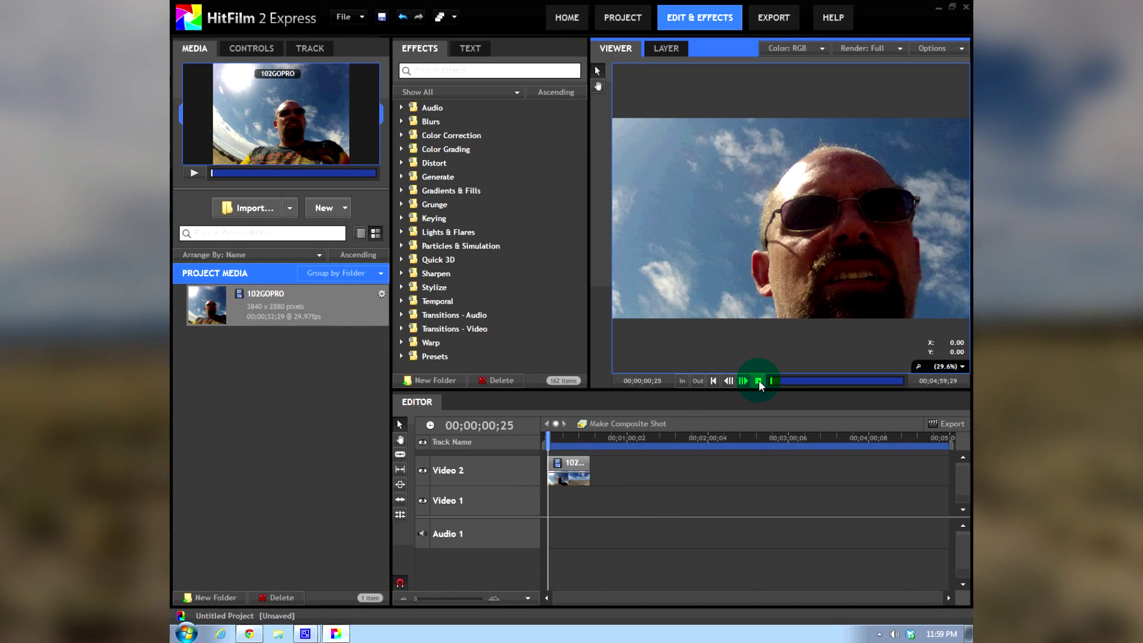
left_click(743, 381)
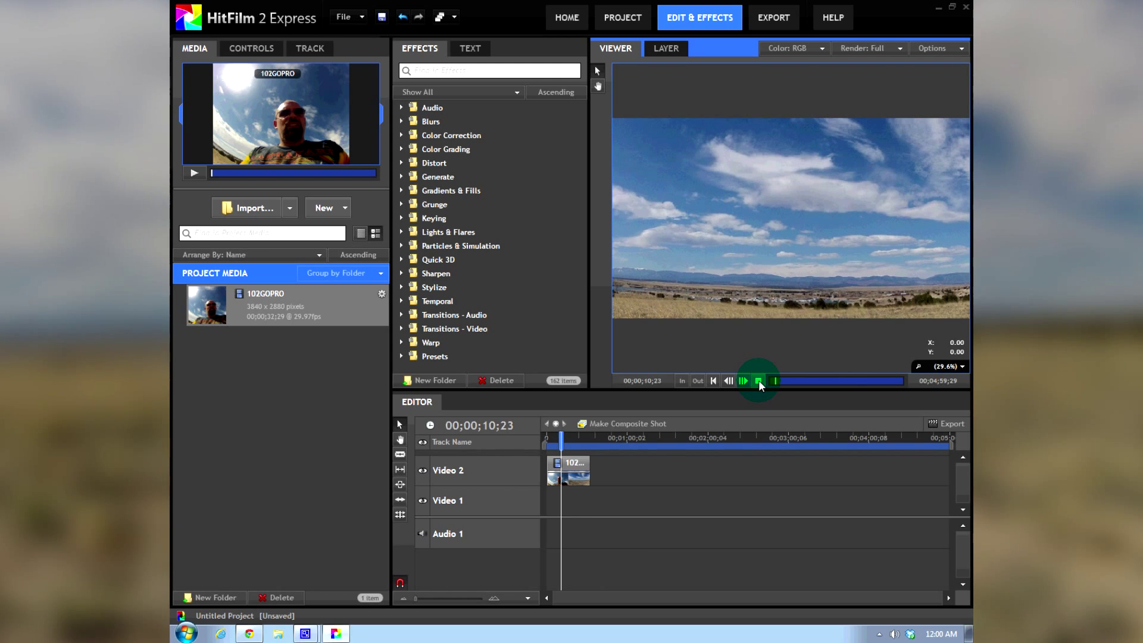
left_click(760, 381)
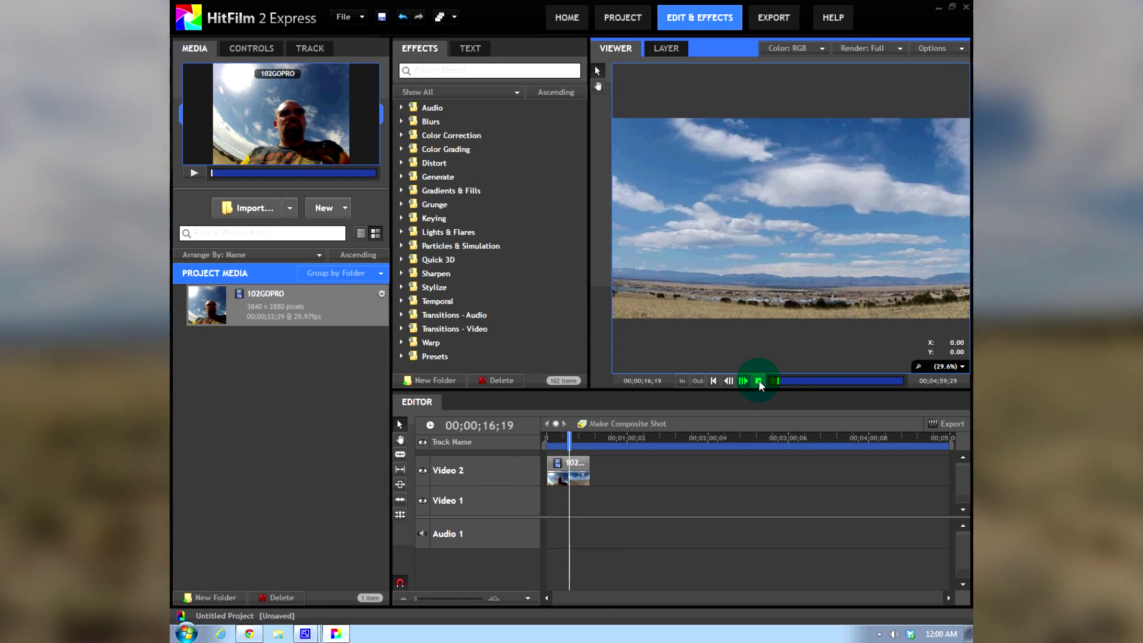
left_click(759, 381)
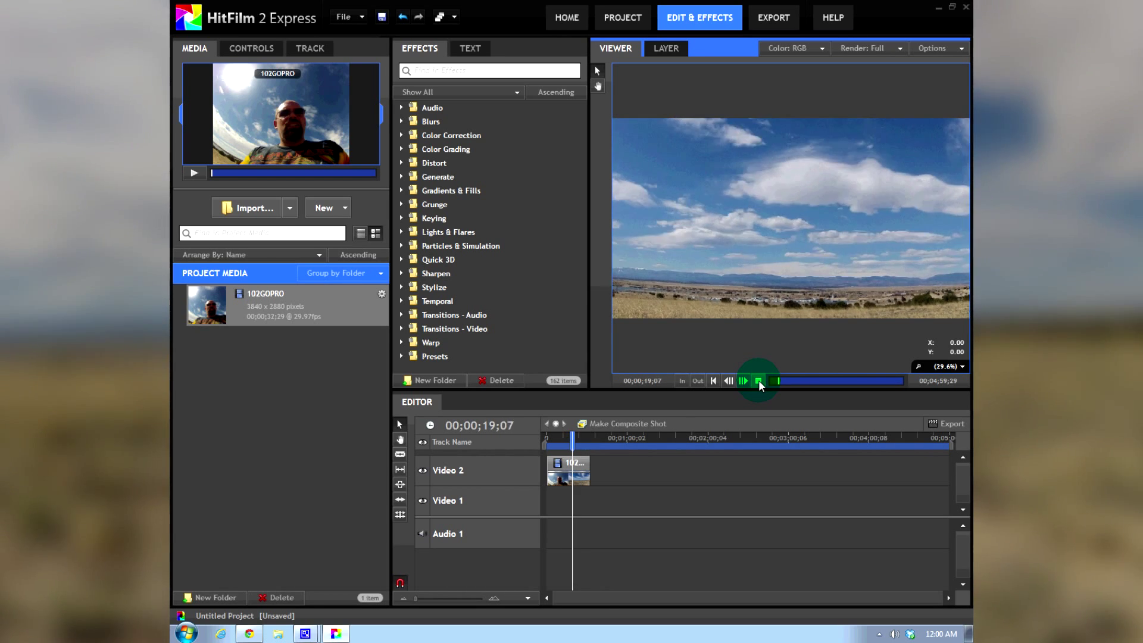
left_click(760, 381)
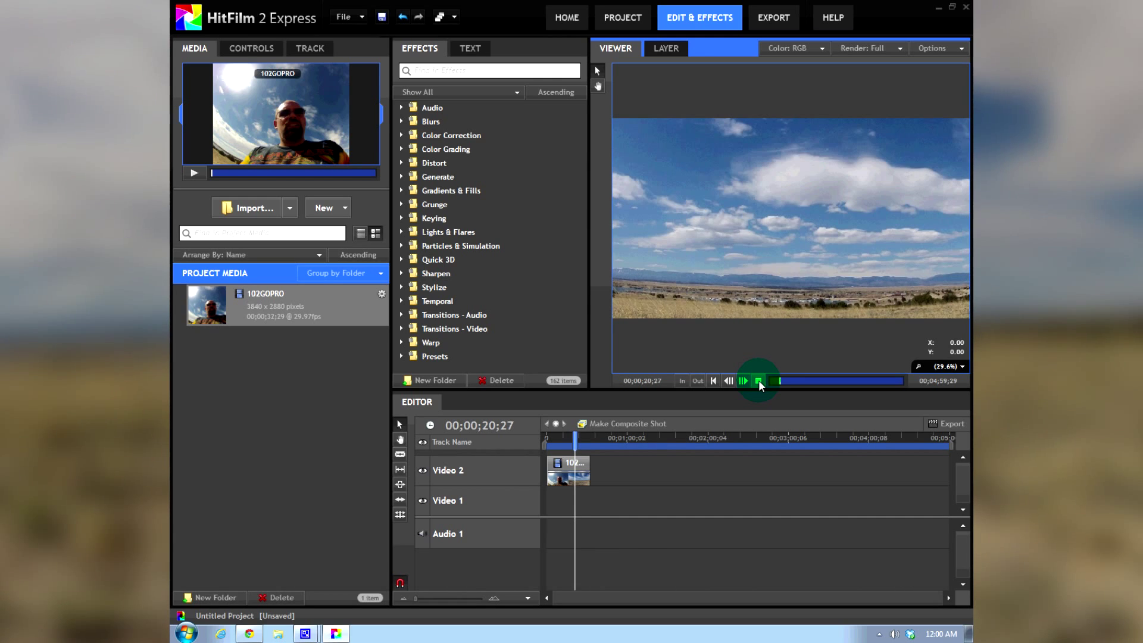
left_click(760, 381)
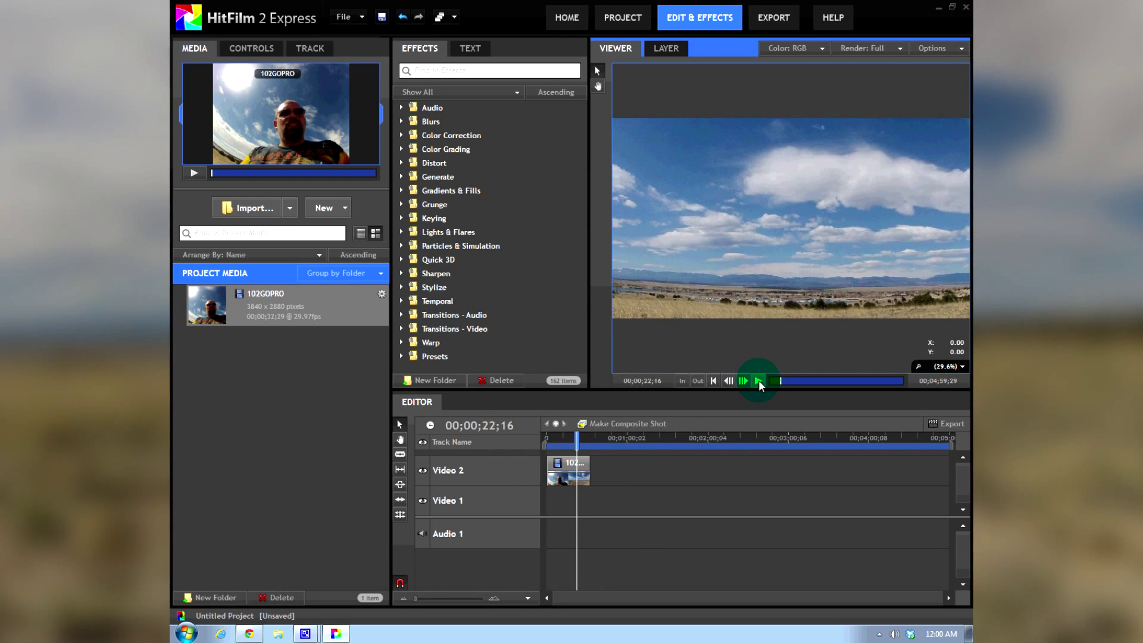
left_click(773, 16)
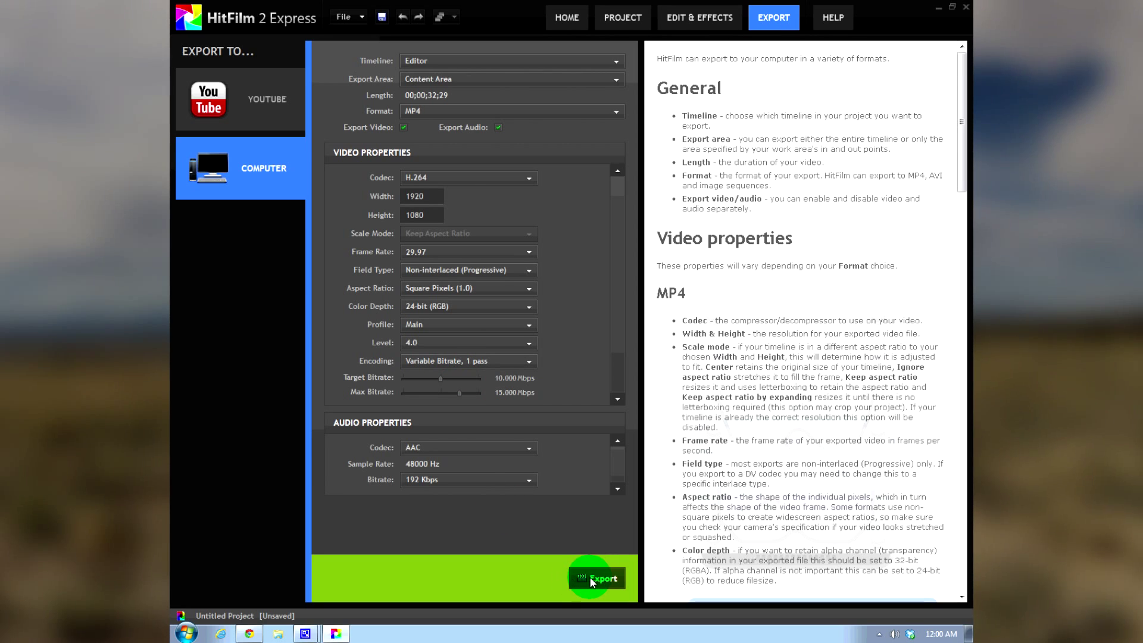
- Save the MP4 export to the Desktop as 'hitfilmtimelapse' and start exporting
left_click(596, 578)
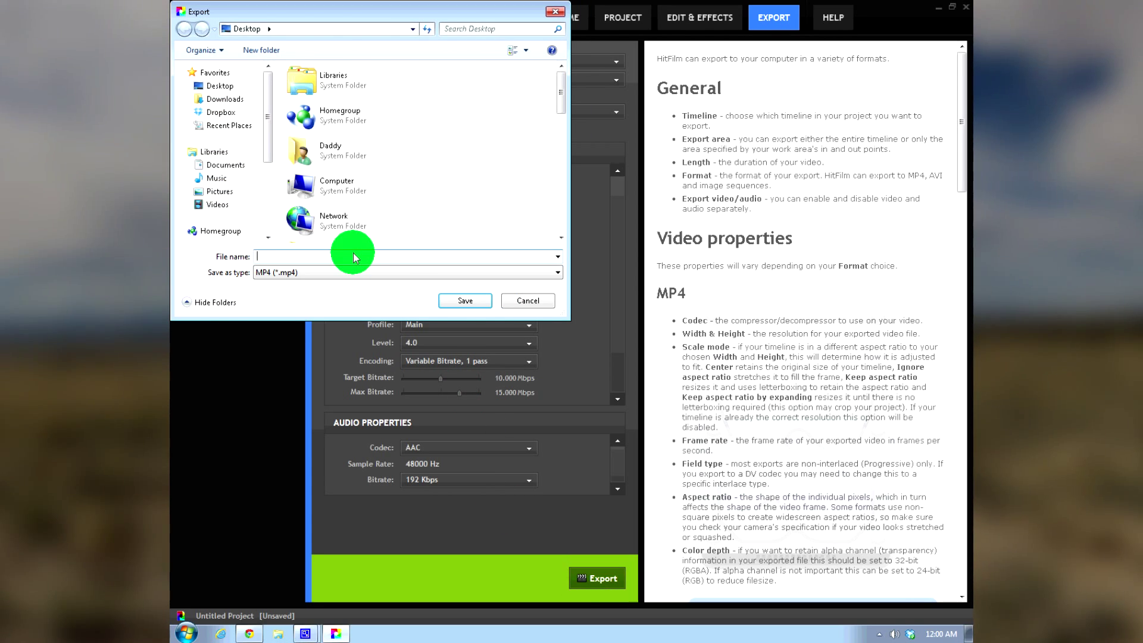
type("hitfilemt")
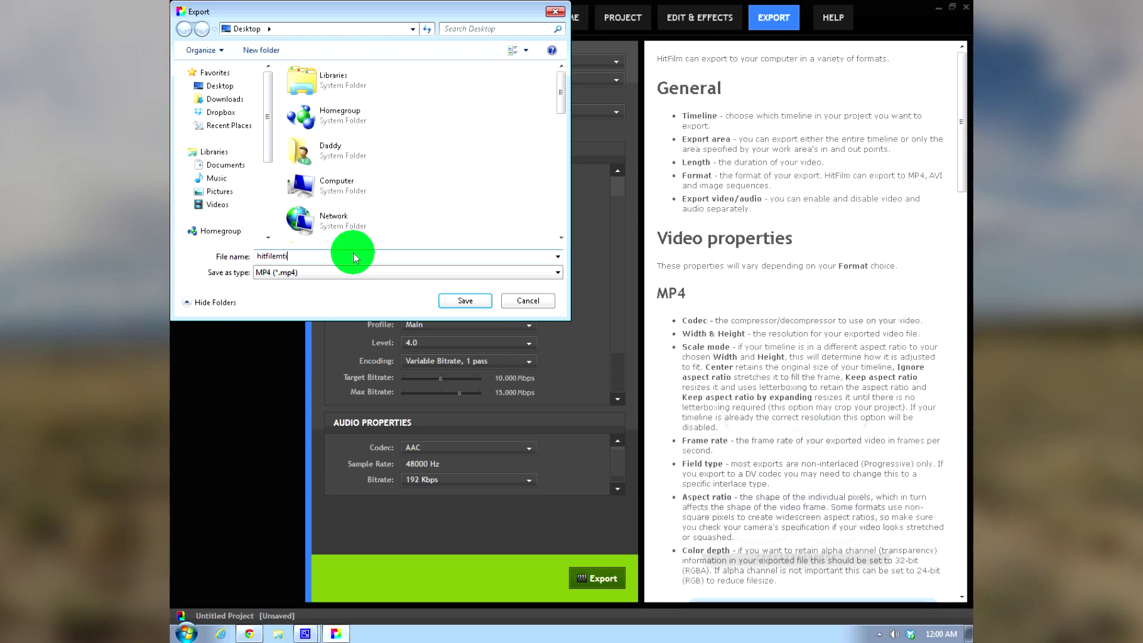
type("imelap")
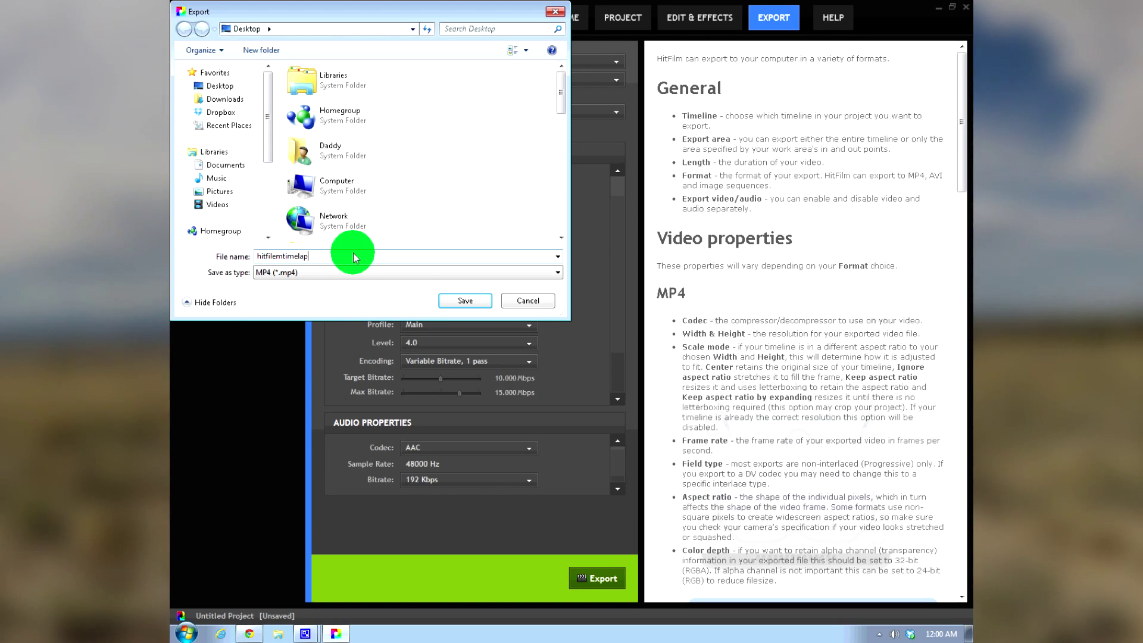
mouse_move(465, 300)
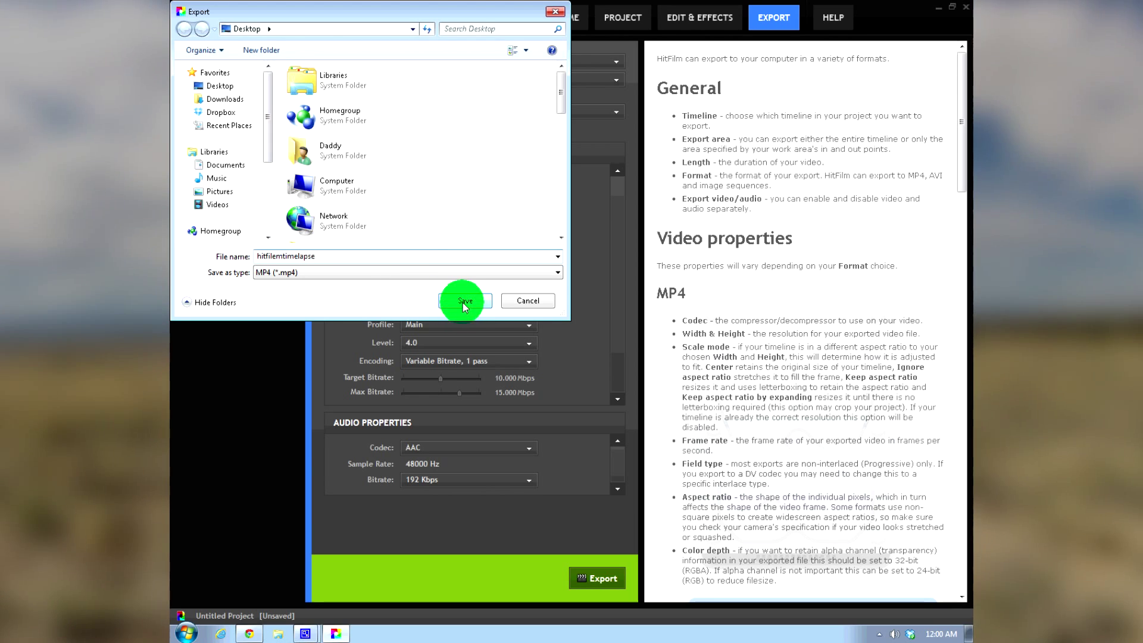
left_click(464, 300)
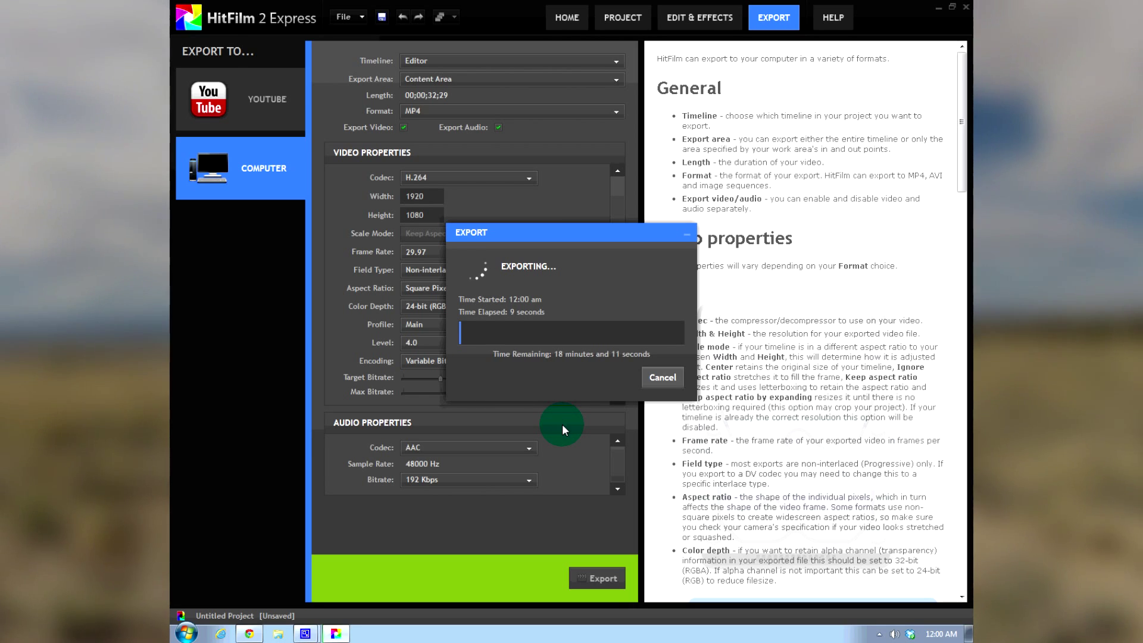
mouse_move(469, 404)
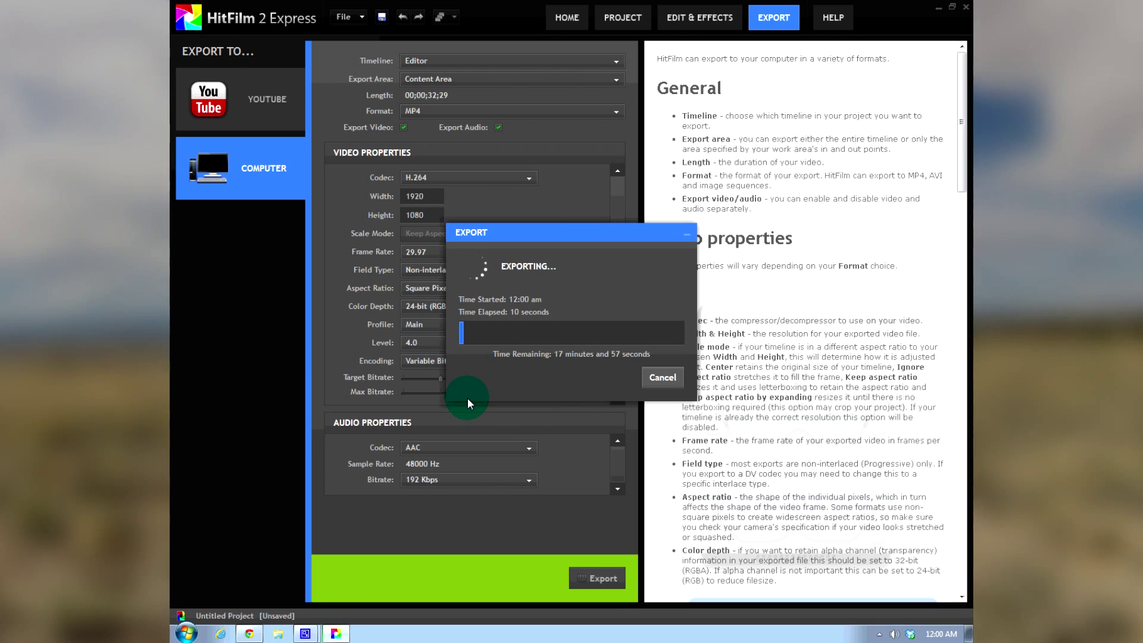